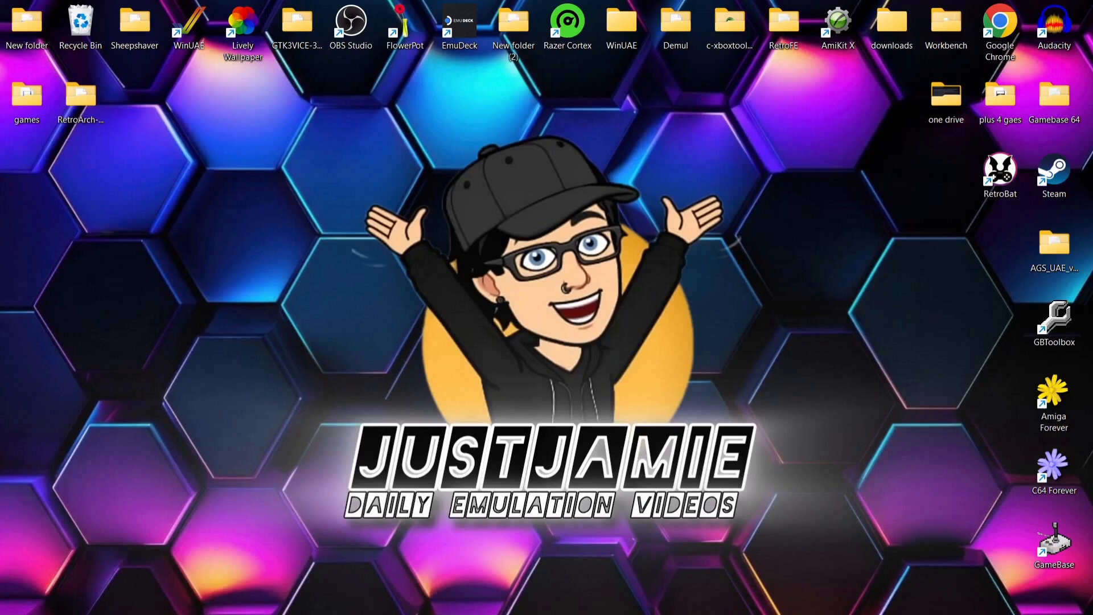
mouse_move(115, 122)
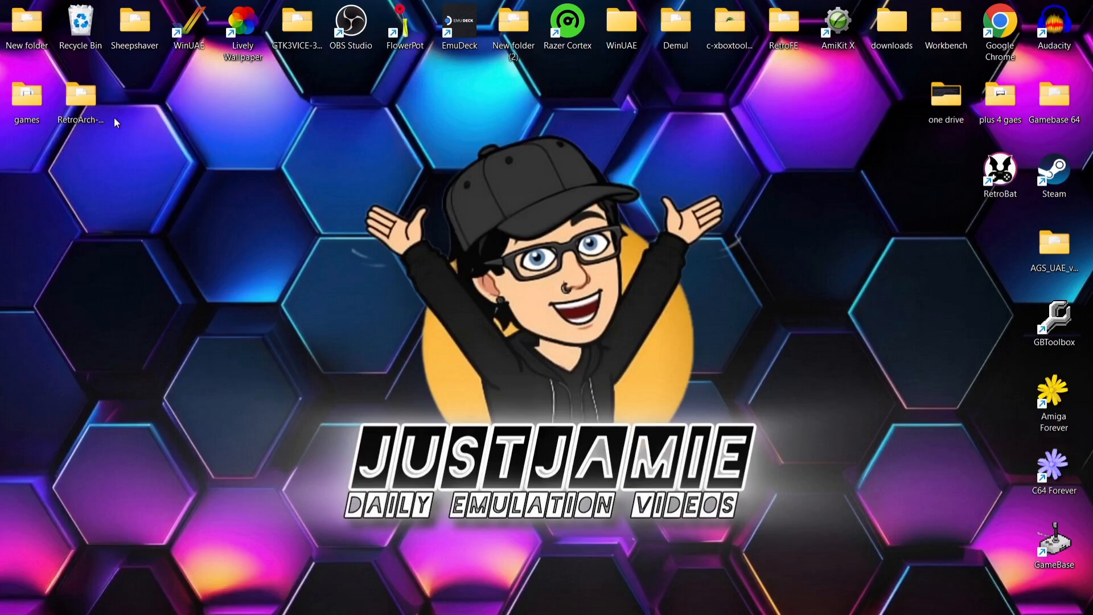
Step: Open the RetroArch-Win64 desktop folder and scroll to retroarch.exe
double_click(79, 95)
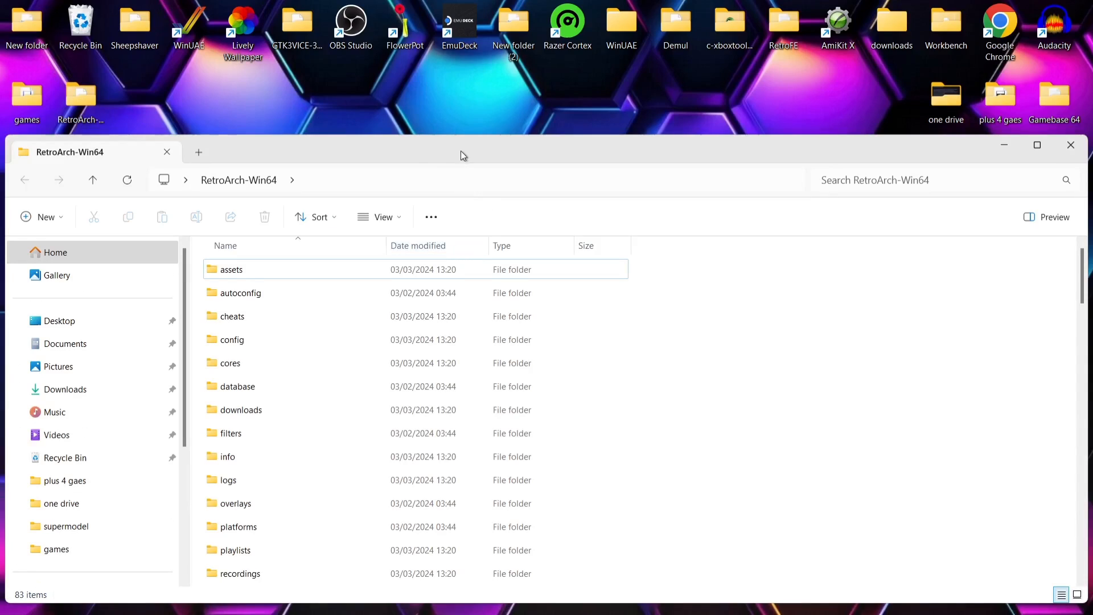
left_click(1037, 146)
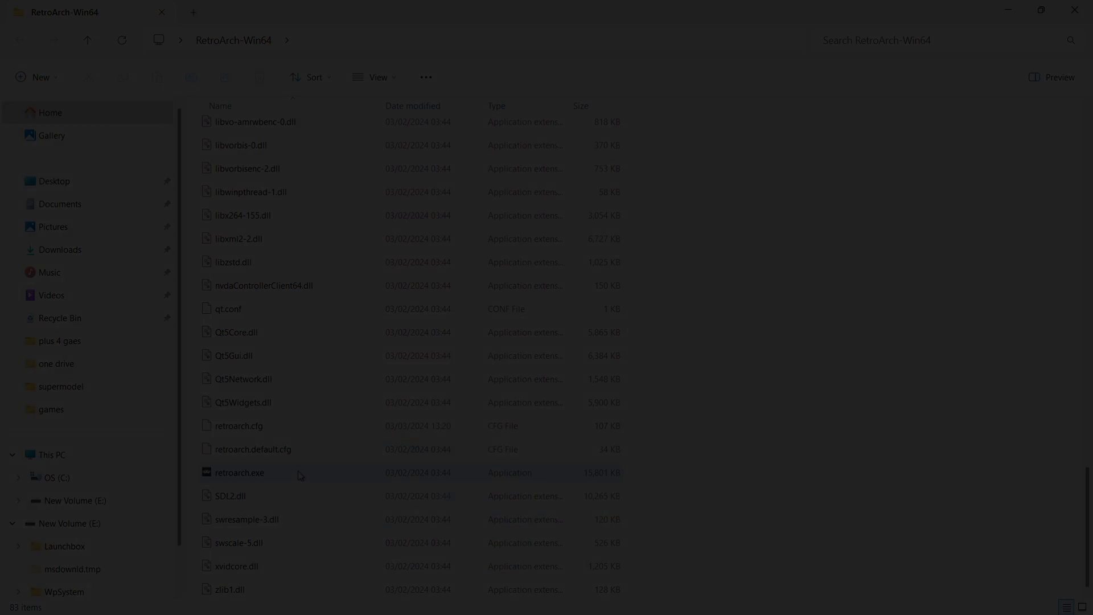
Step: Launch RetroArch and run Lionheart Disk 1 of 4 with the Commodore Amiga PUAE core
double_click(240, 472)
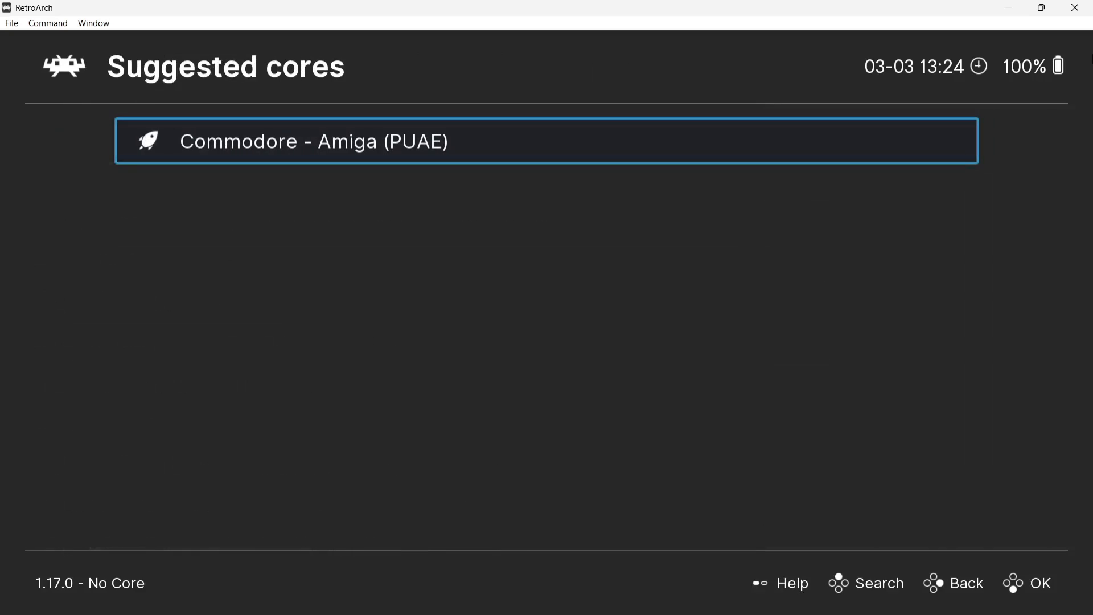
left_click(546, 141)
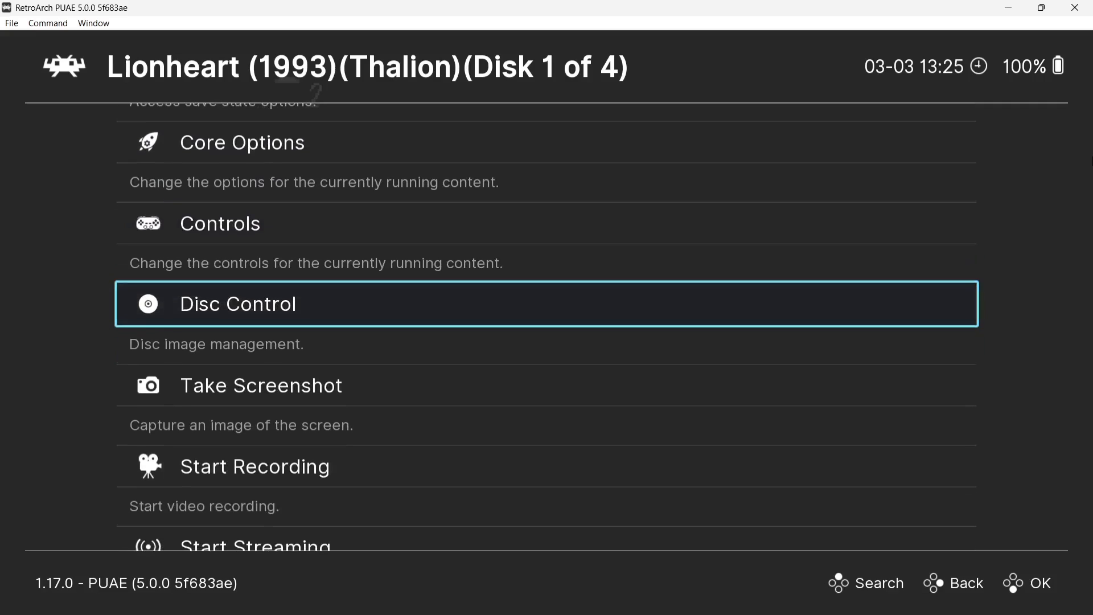
Step: Open Disc Control from Lionheart's Quick Menu
left_click(237, 303)
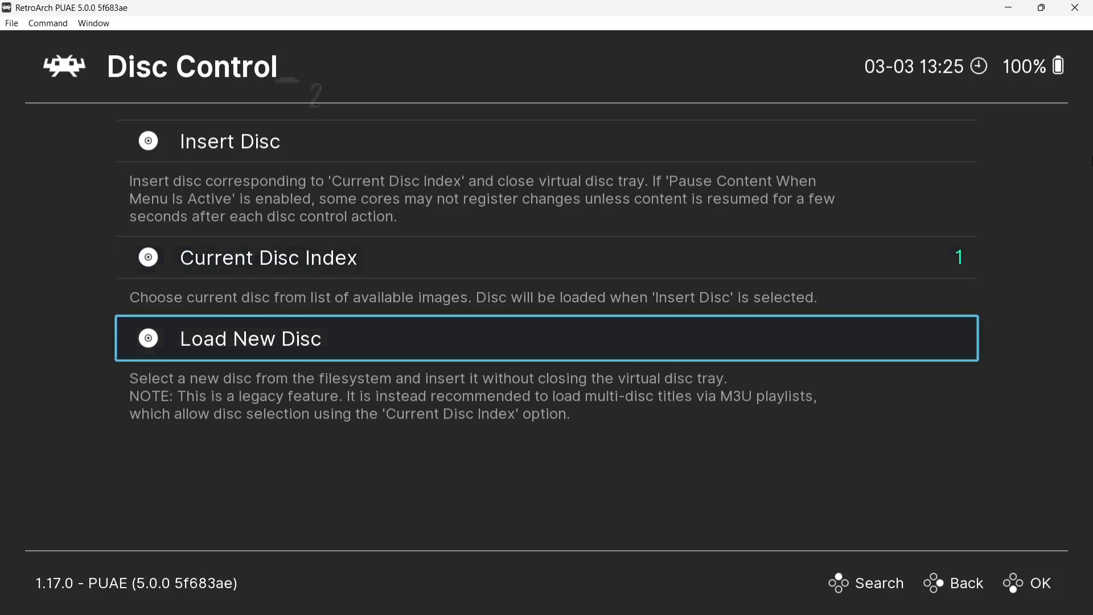
Step: Append Lionheart Disk 2 via Load New Disc
left_click(251, 338)
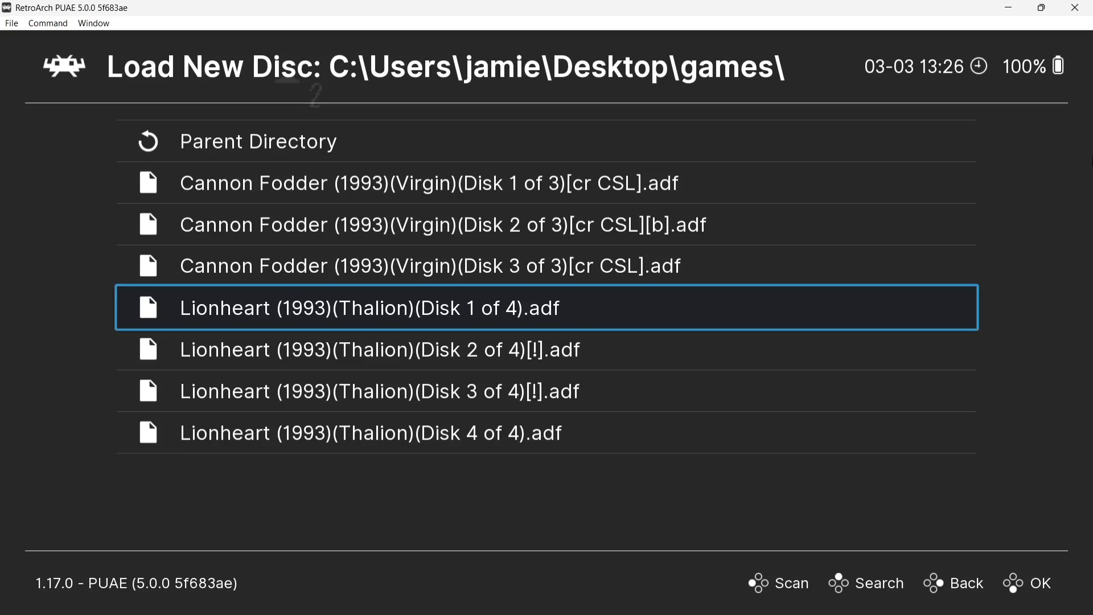
key("Down")
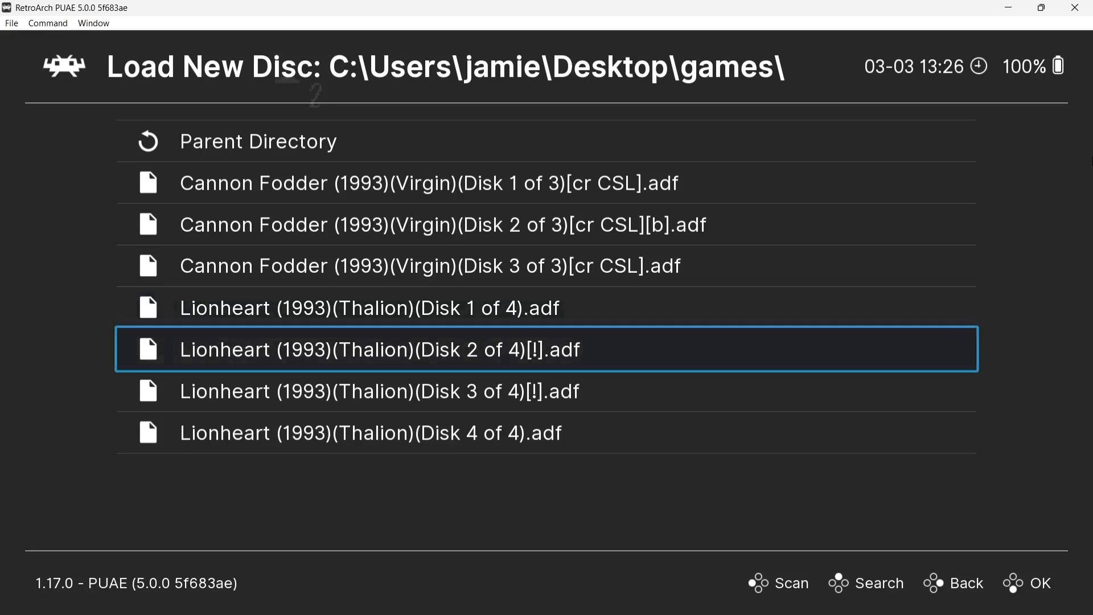
left_click(379, 349)
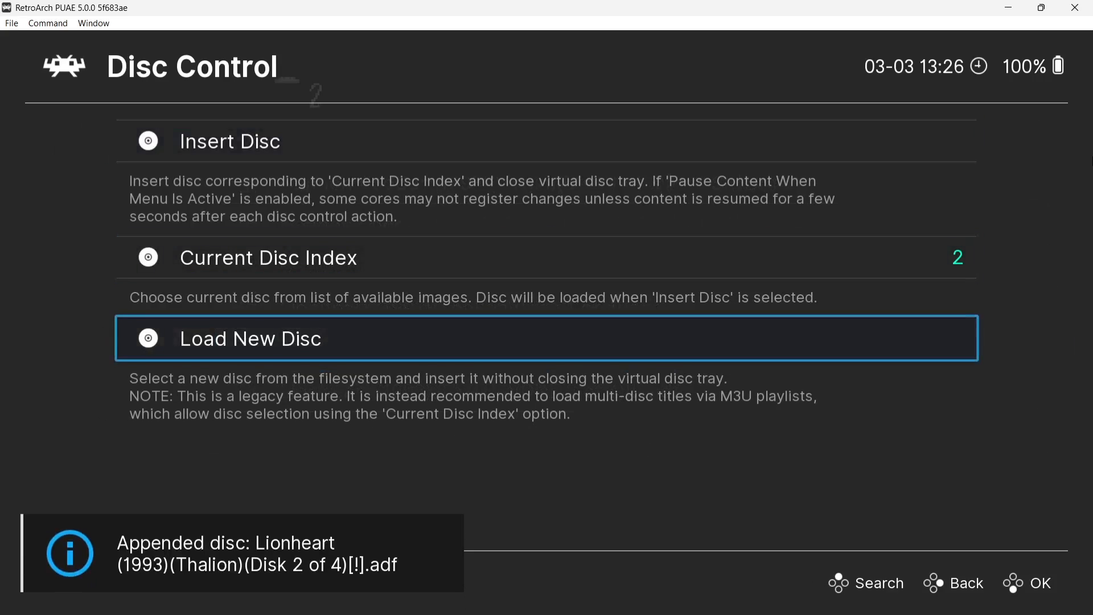
Step: Append Lionheart Disk 3 and Disk 4, bringing the disc index to 4
left_click(249, 339)
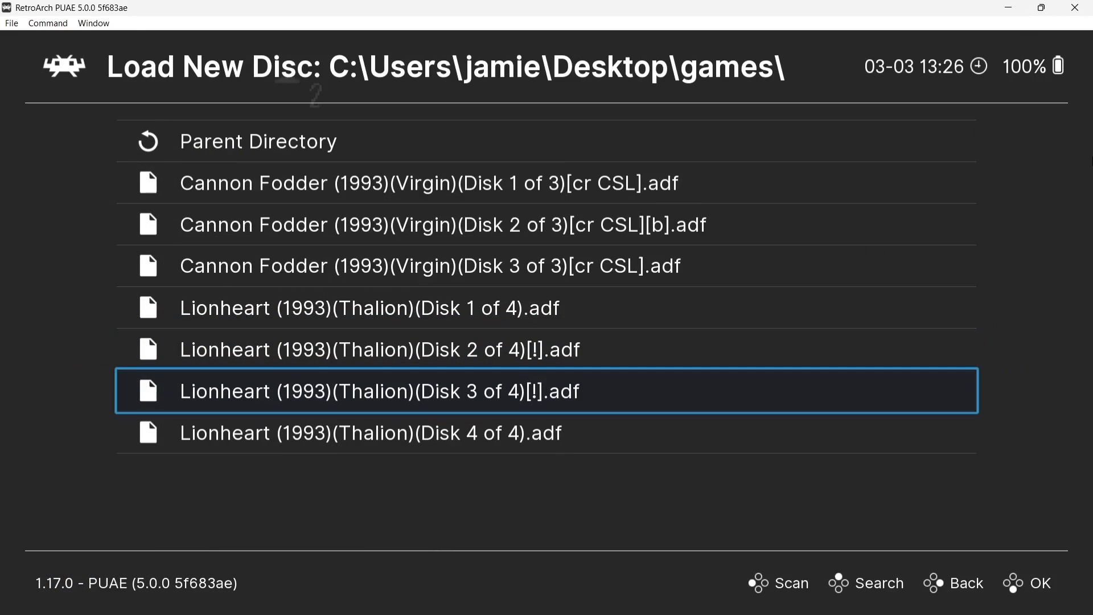
left_click(379, 391)
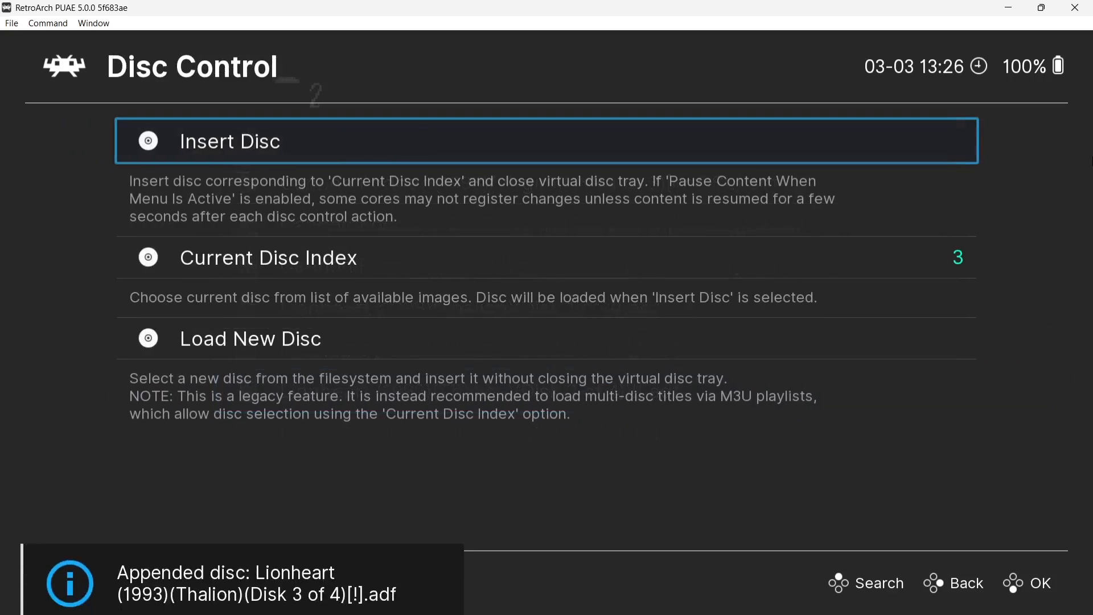
key("Down")
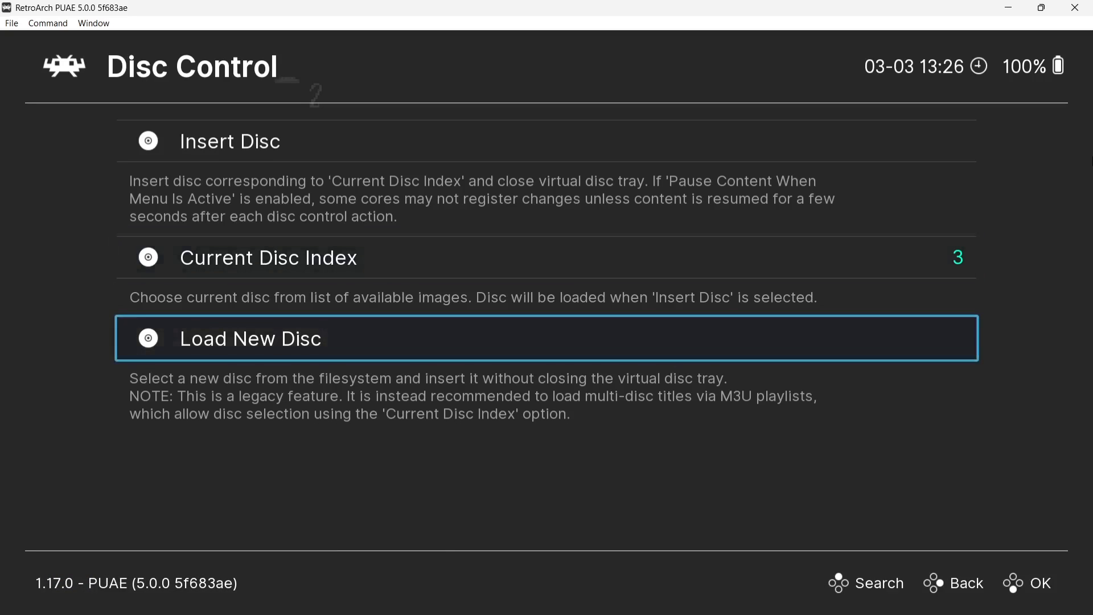
left_click(251, 338)
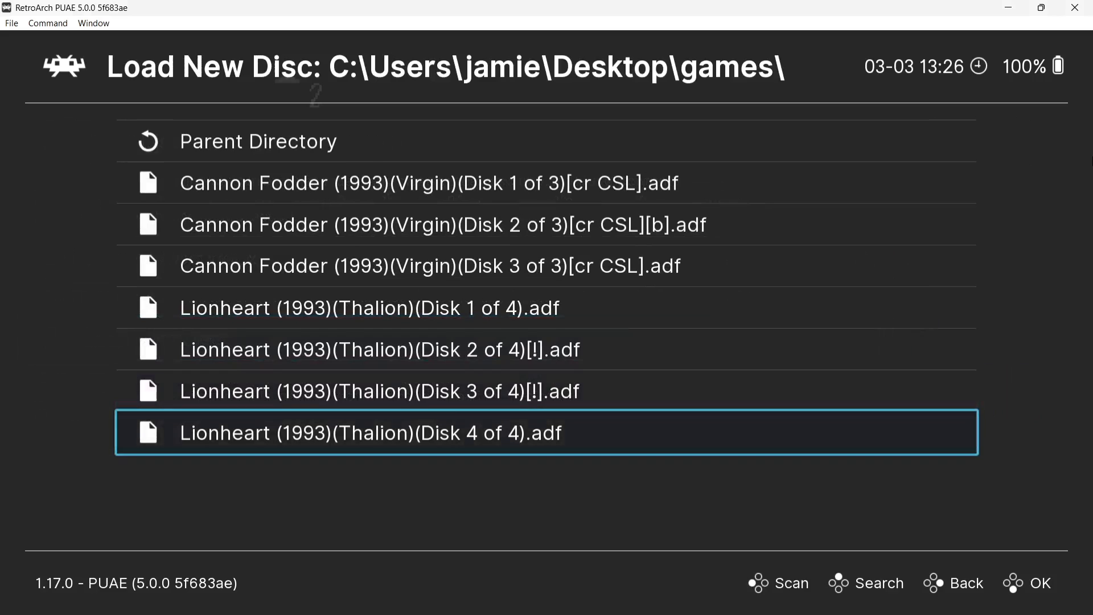
left_click(372, 432)
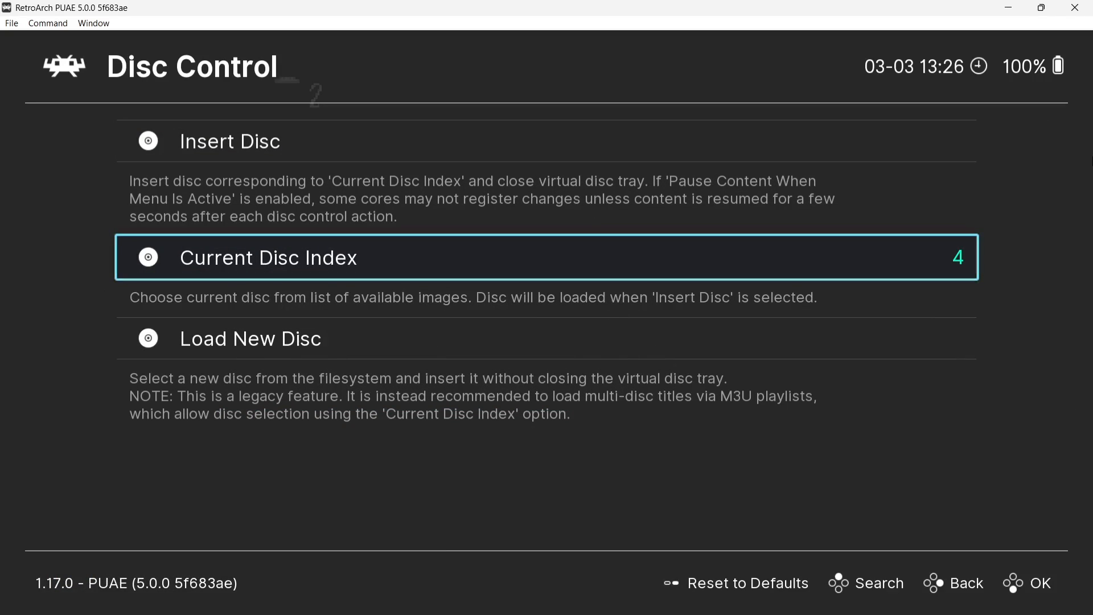
Step: Set Current Disc Index to 2 and insert Lionheart disk 2
left_click(268, 258)
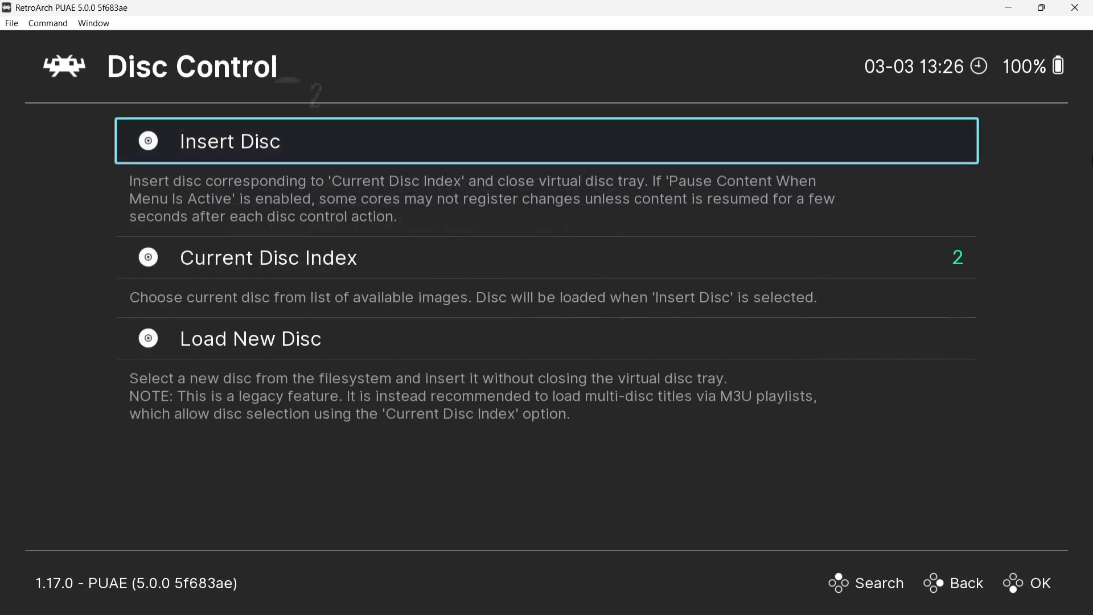
left_click(229, 140)
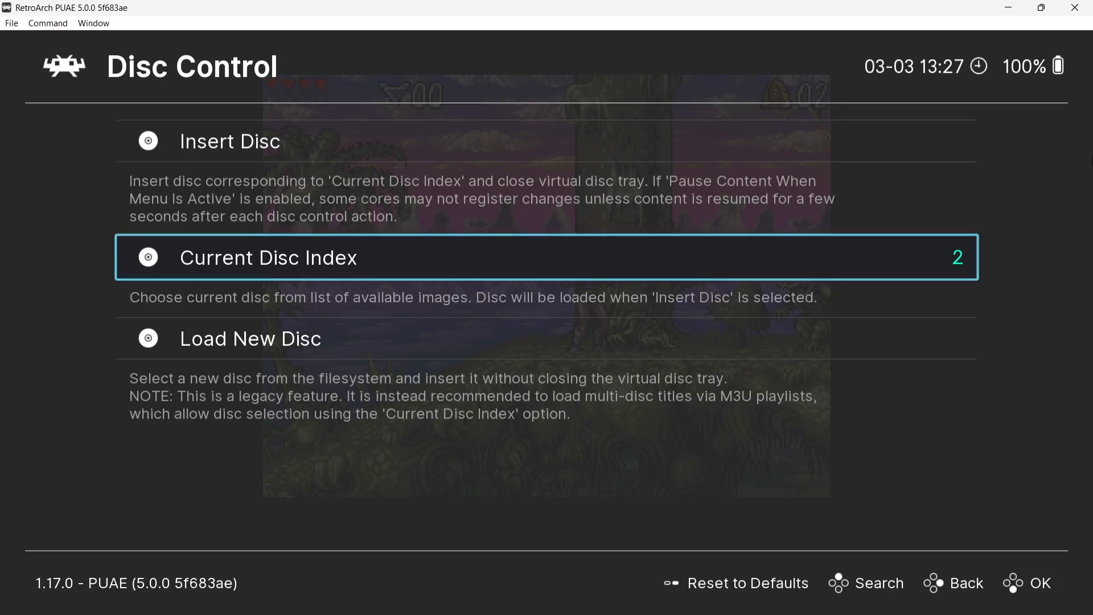
Step: View the disc list to confirm Lionheart disk 2 is checked as current
left_click(267, 257)
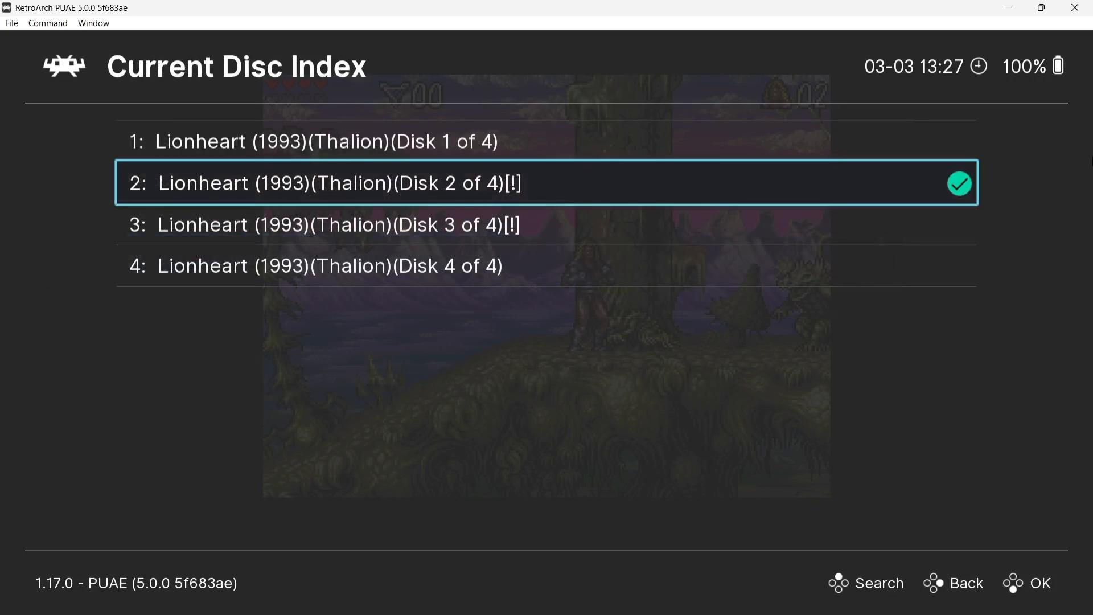
key("Up")
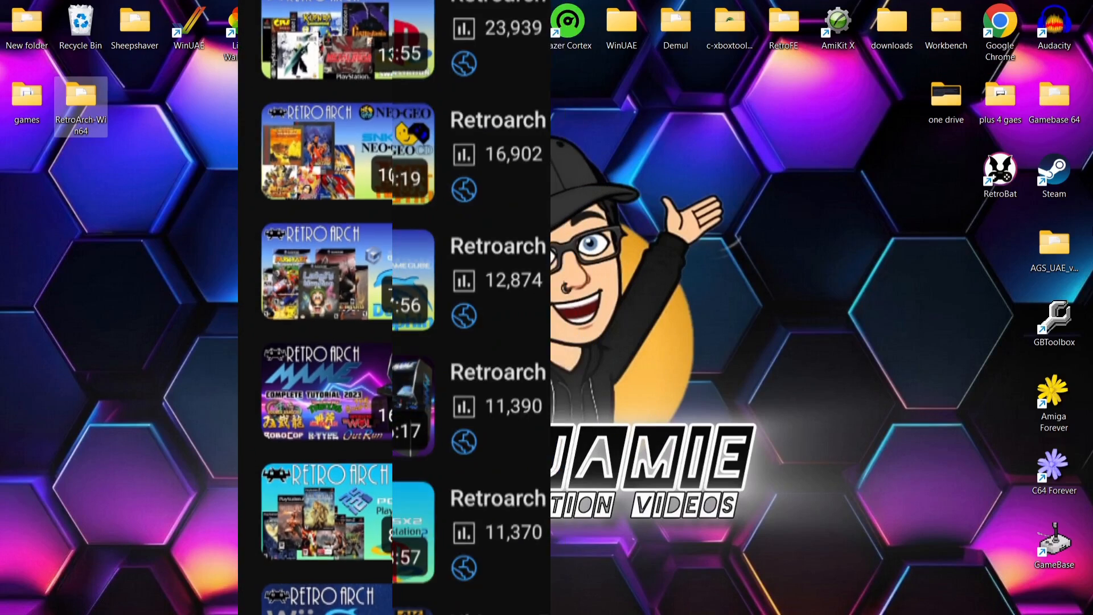
scroll("down", 3)
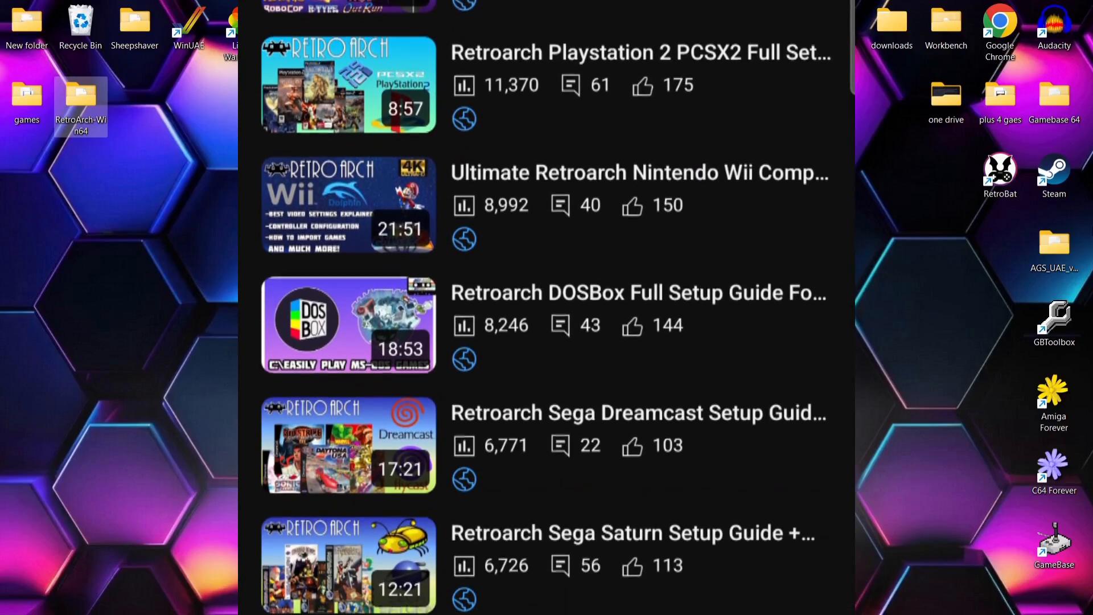
scroll("down", 3)
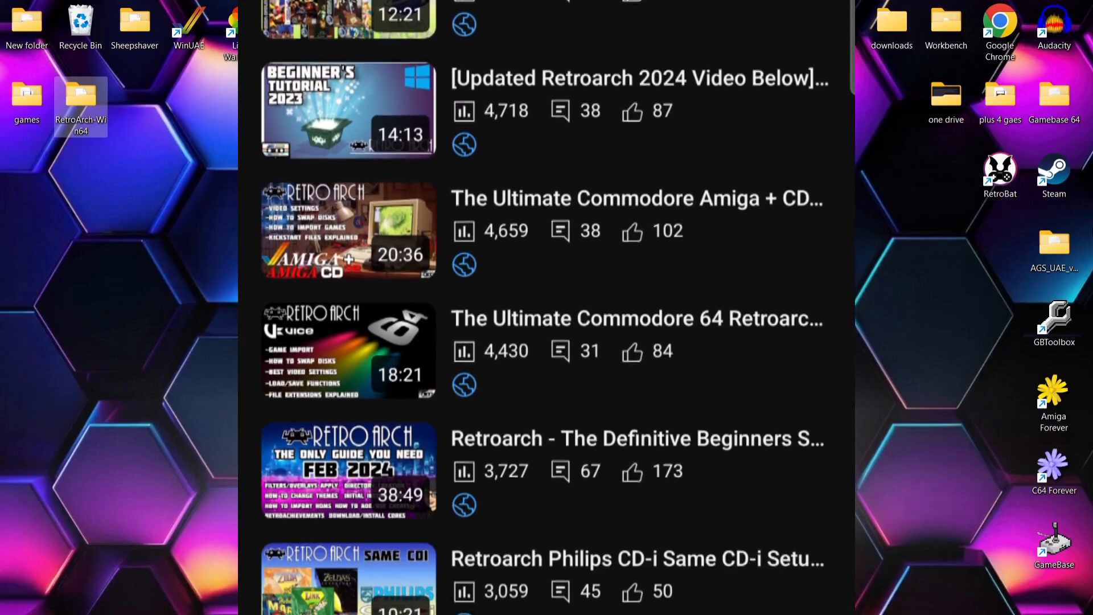
scroll("down", 3)
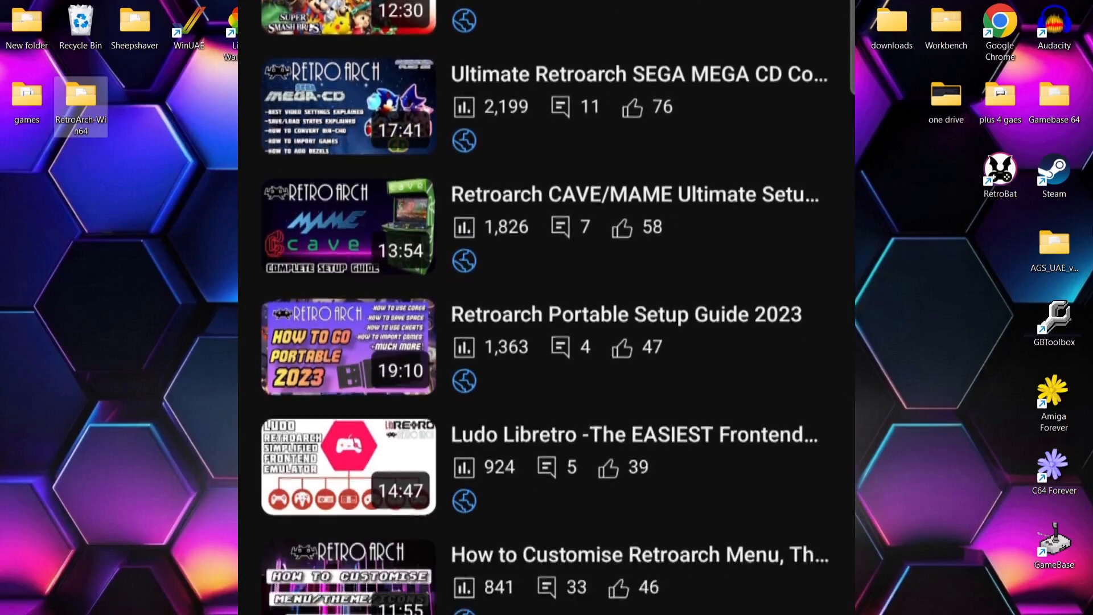